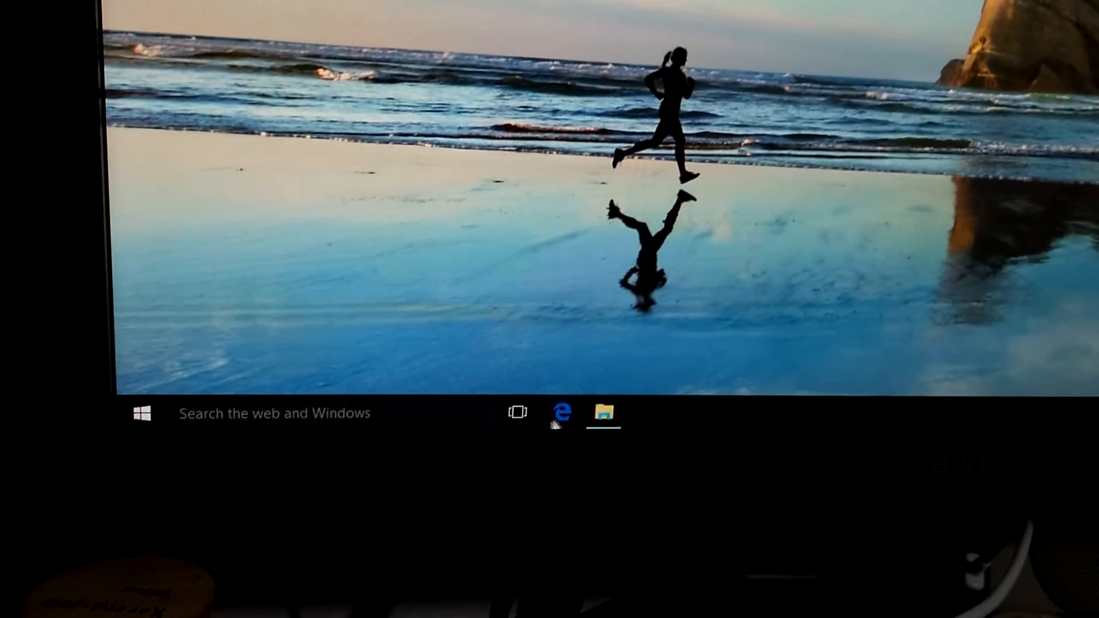
# - Reach Display settings from the desktop context menu, showing the two detected displays
pyautogui.click(561, 413)
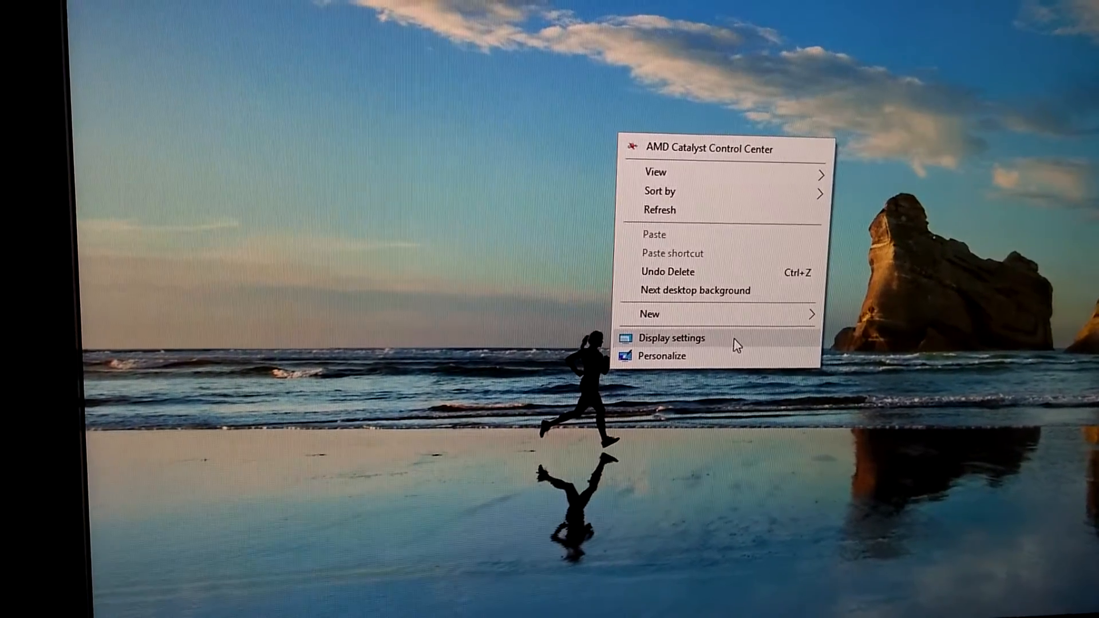
pyautogui.click(672, 338)
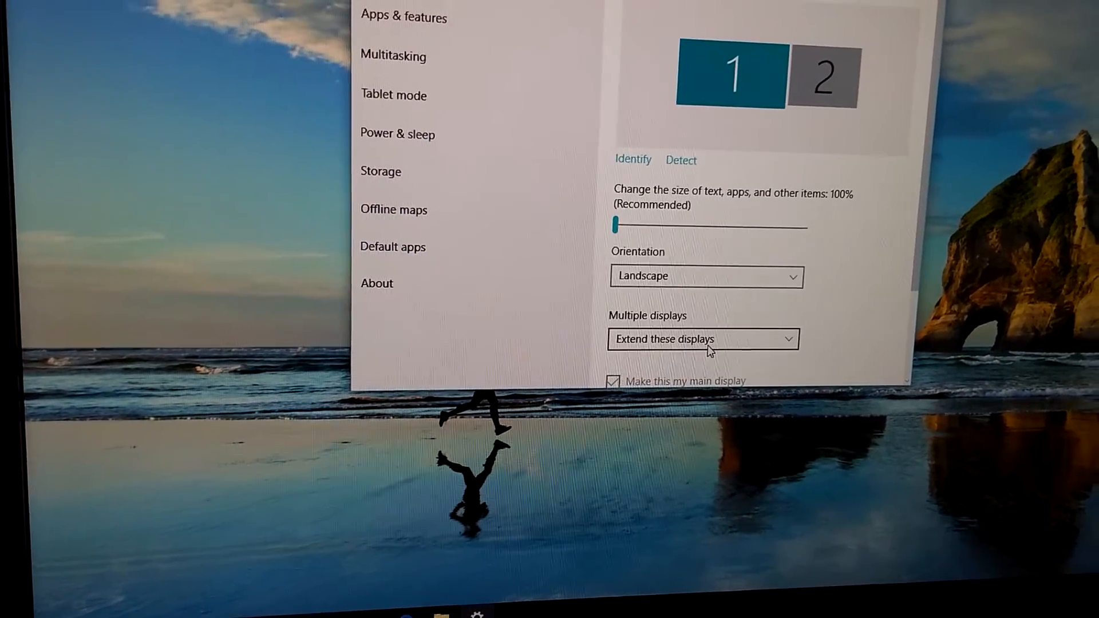
# - Change Multiple displays from Extend to 'Show only on 1'
pyautogui.click(700, 339)
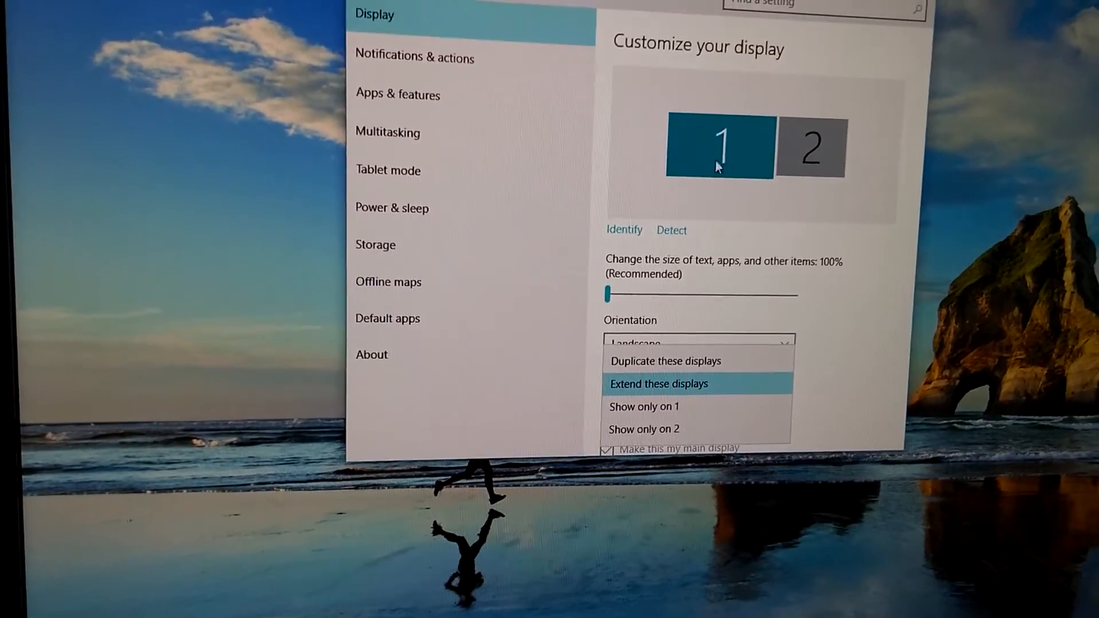
pyautogui.click(644, 406)
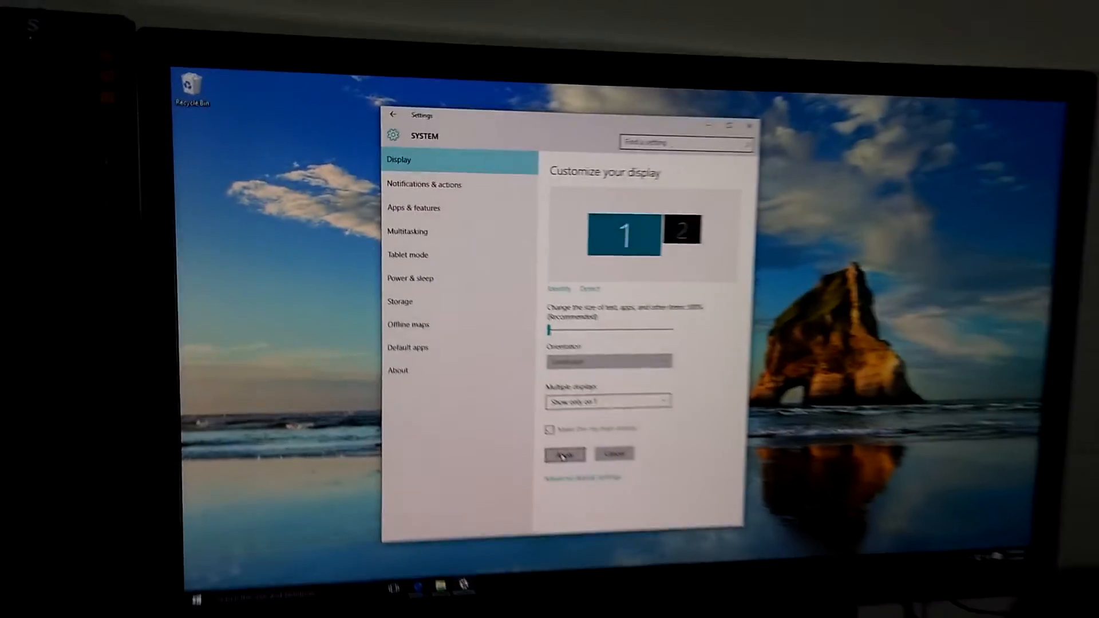
# - Apply and keep the show-only-on-1 setting, then close Settings with the windows recovered
pyautogui.click(564, 455)
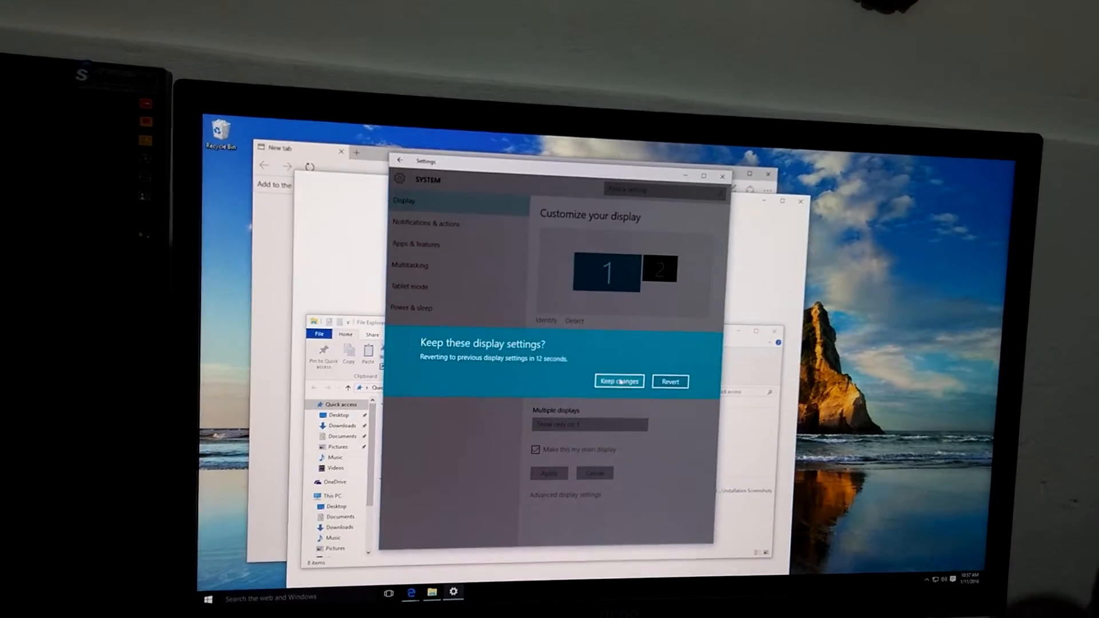
pyautogui.click(620, 382)
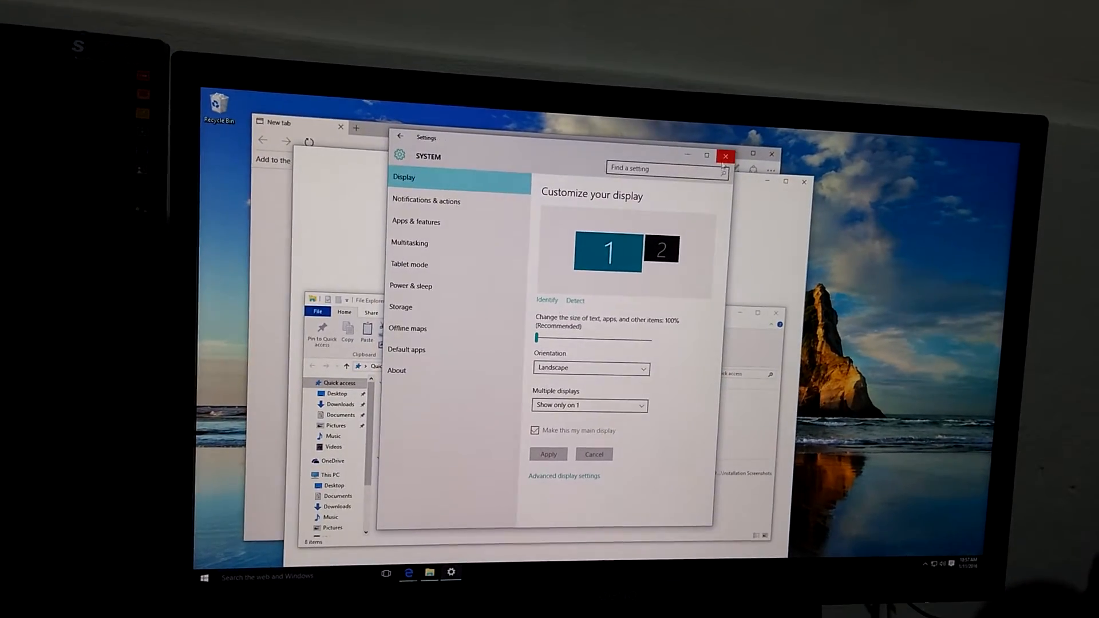
pyautogui.click(726, 156)
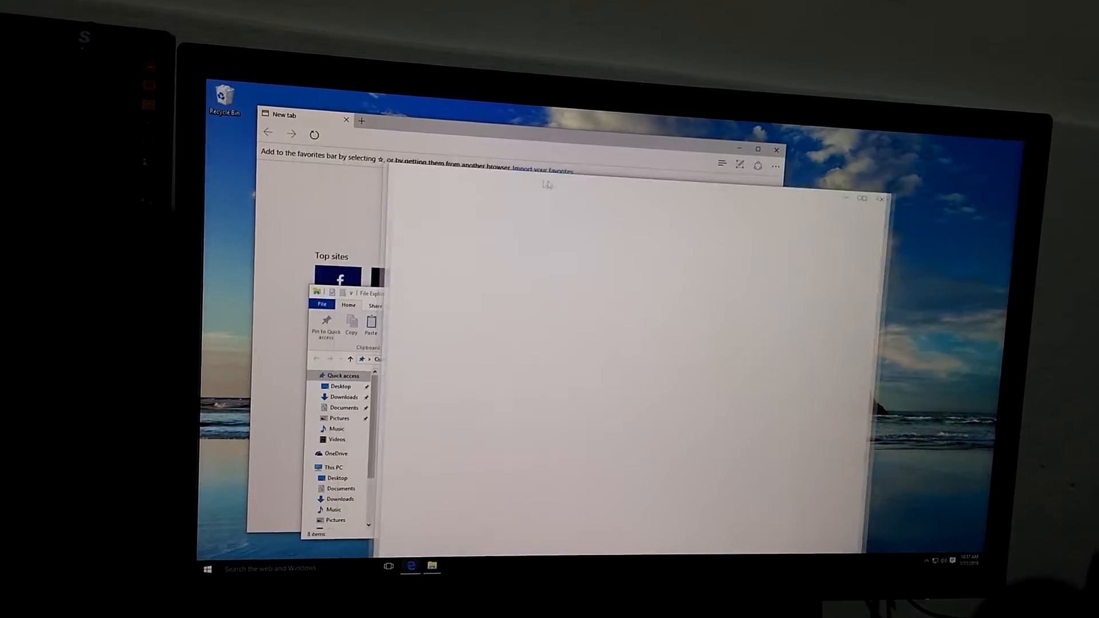